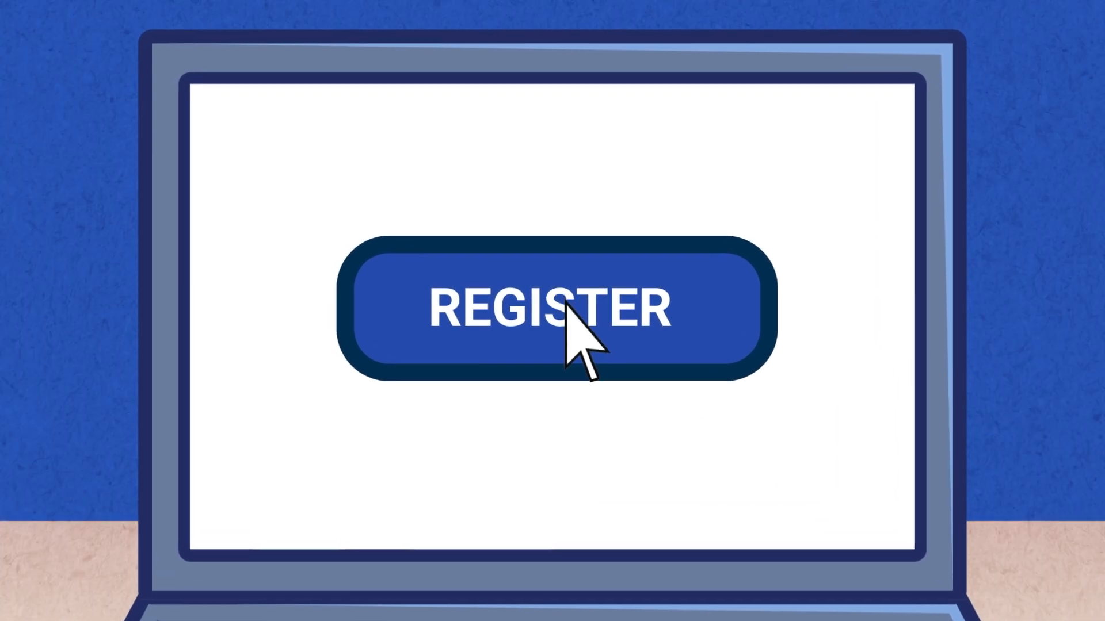
Advance the animated explainer from registration tips to the Oxford PAT test preparation materials
{"action": "left_click", "coordinate": [567, 318]}
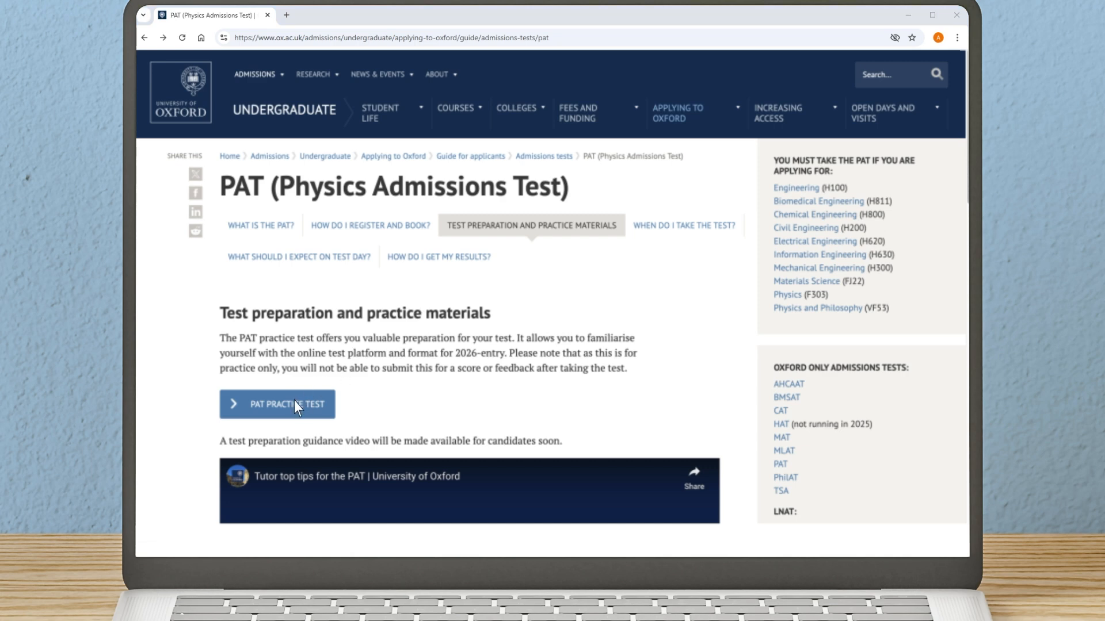
Launch the PAT practice test and continue past the welcome page to the instructions
{"action": "left_click", "coordinate": [277, 404]}
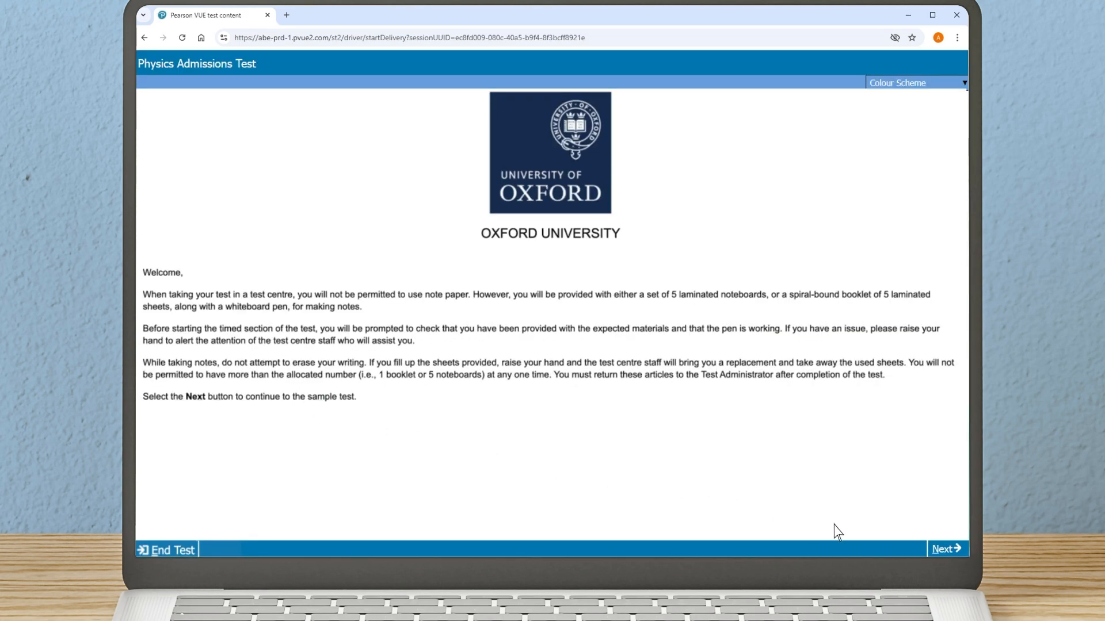
{"action": "left_click", "coordinate": [945, 549]}
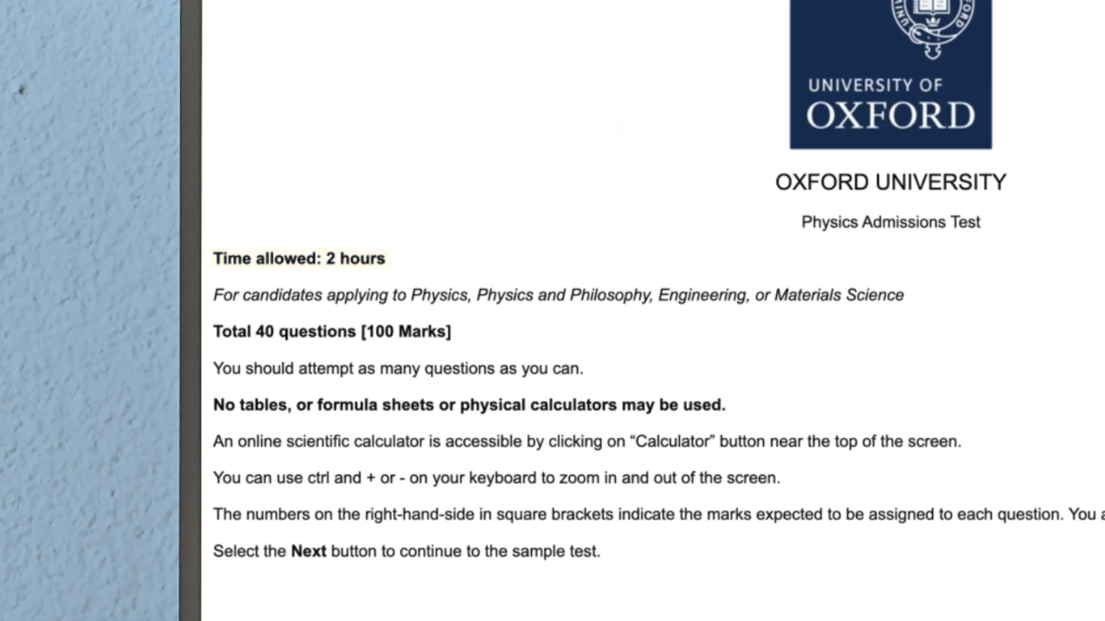
{"action": "double_click", "coordinate": [231, 331]}
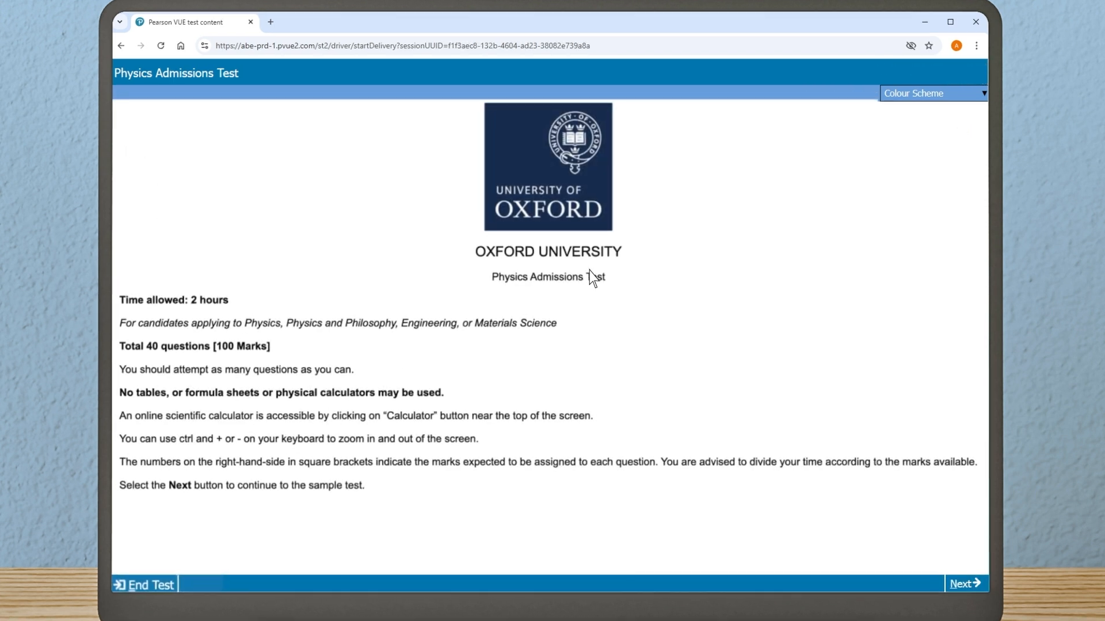
Preview the Black on Yellow colour scheme, then restore the default scheme
{"action": "left_click", "coordinate": [931, 93]}
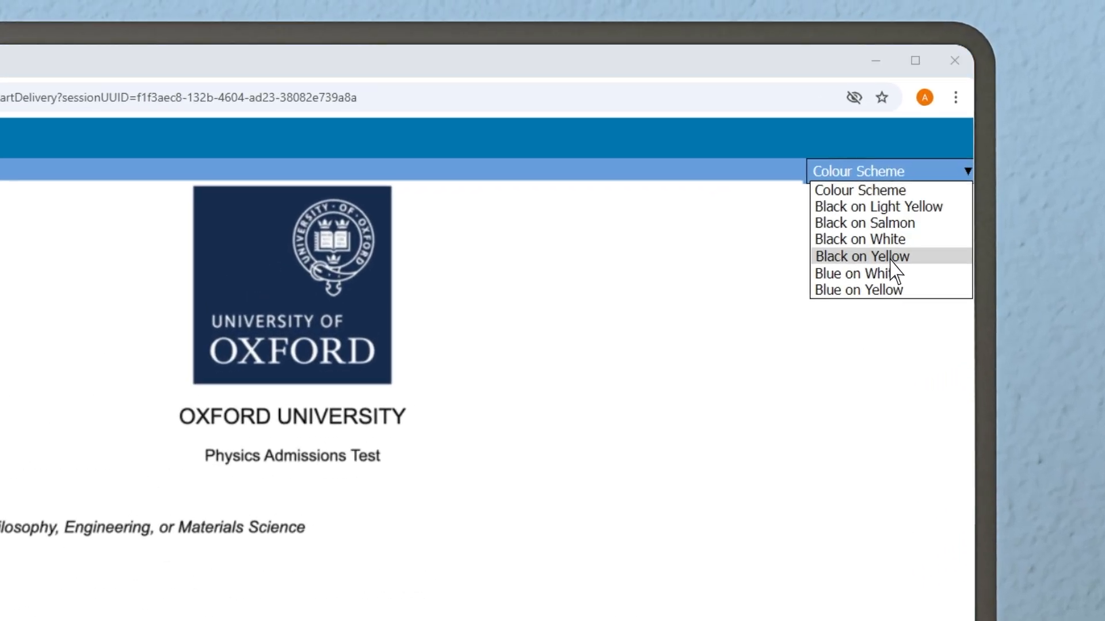
{"action": "left_click", "coordinate": [862, 256]}
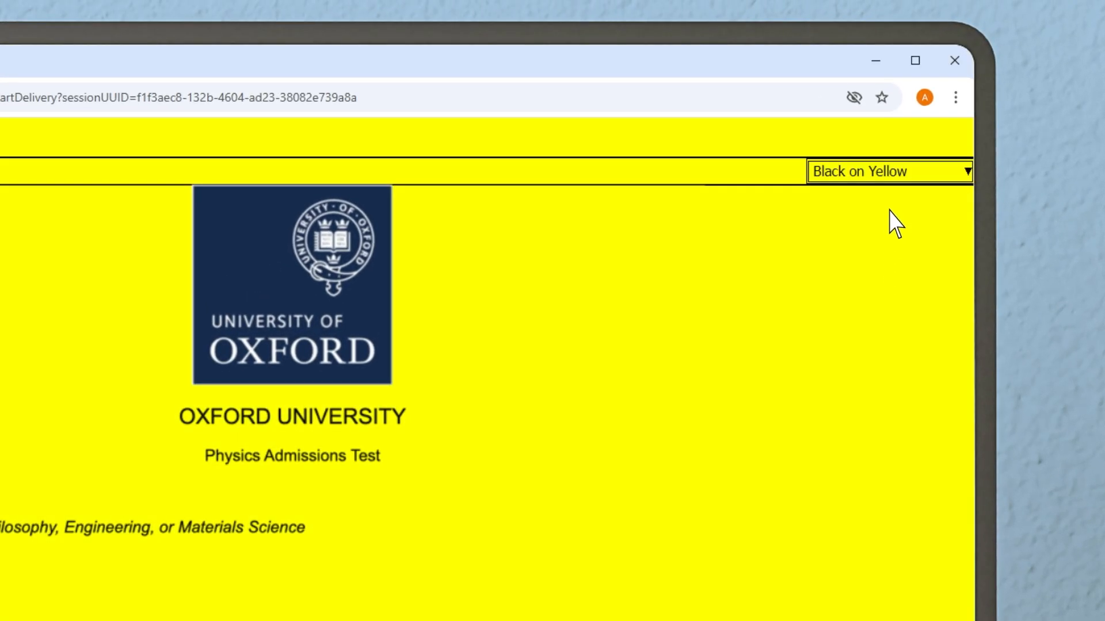
{"action": "left_click", "coordinate": [887, 170]}
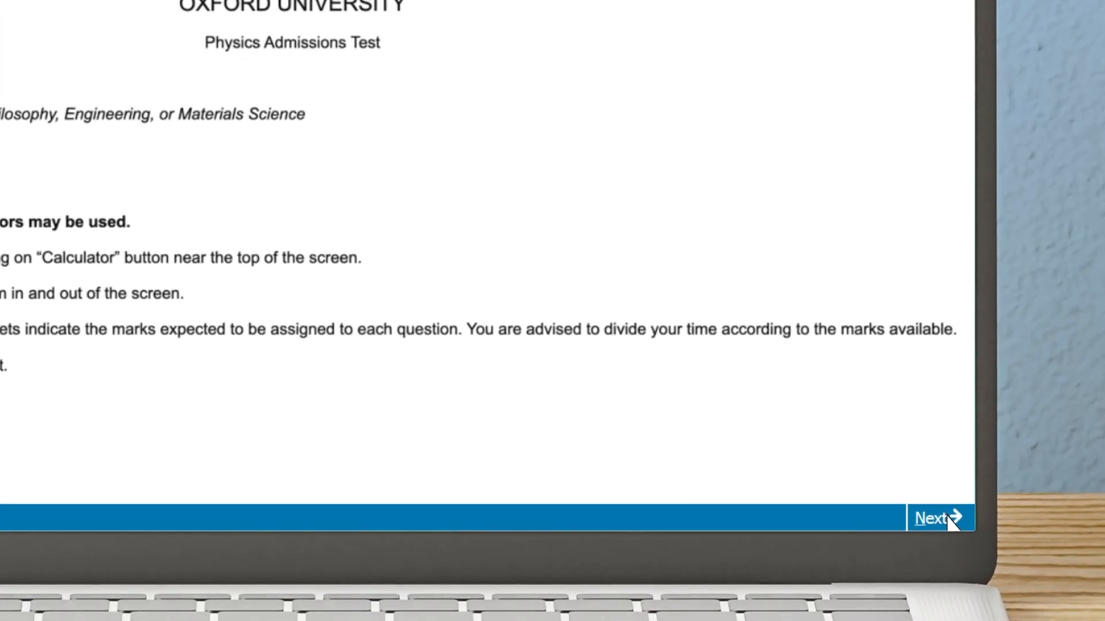
Leave the instructions and confirm readiness so question 1 of 40 starts with the timer
{"action": "left_click", "coordinate": [936, 519]}
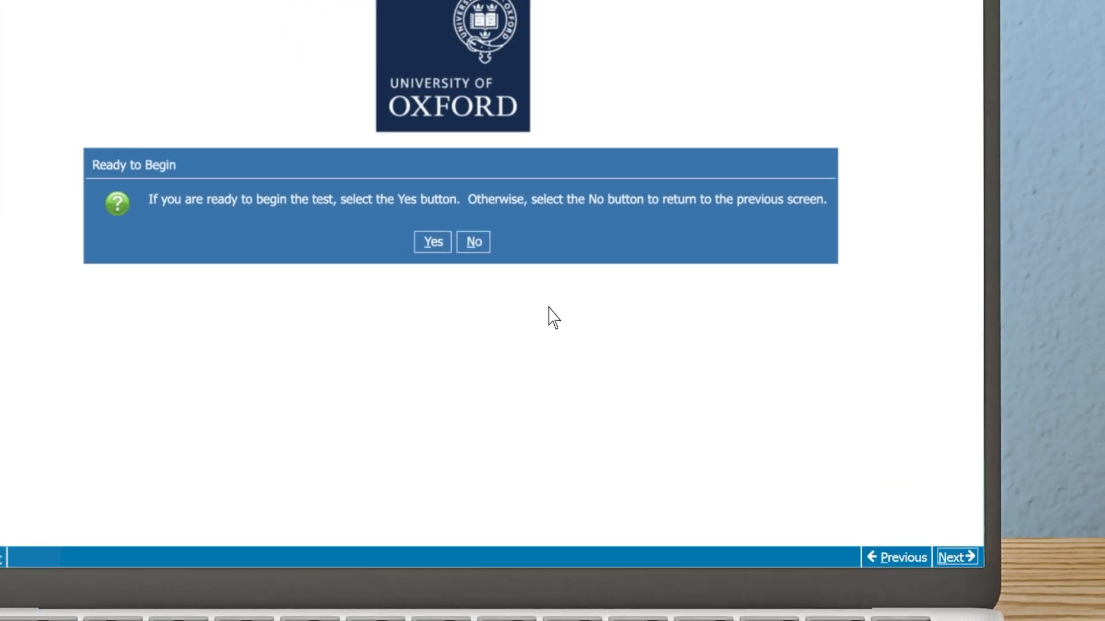
{"action": "left_click", "coordinate": [431, 241]}
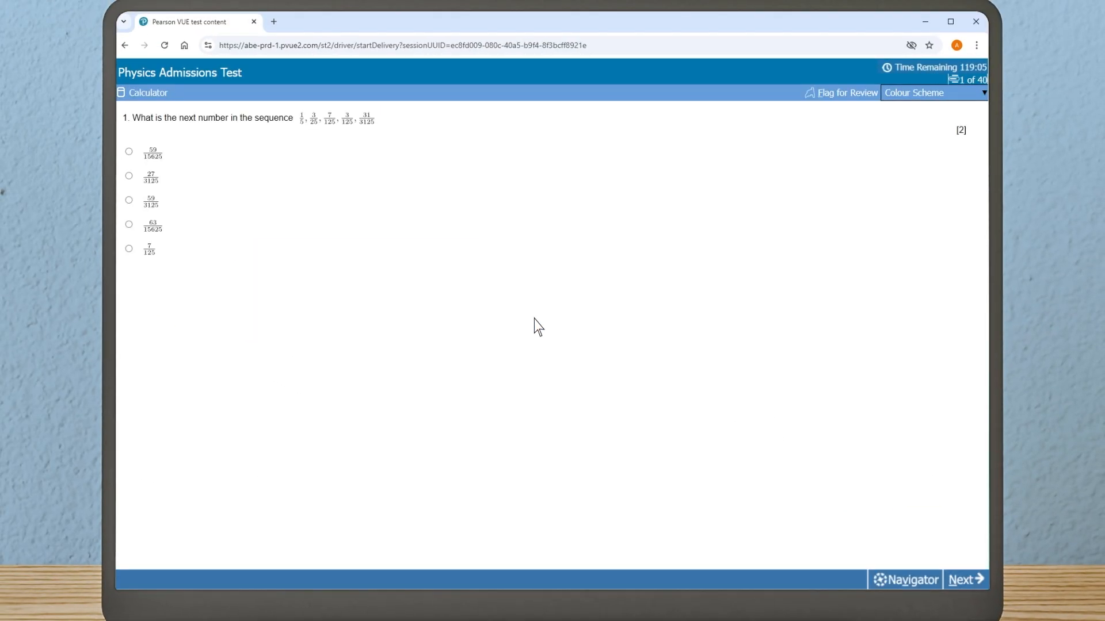
{"action": "mouse_move", "coordinate": [392, 292]}
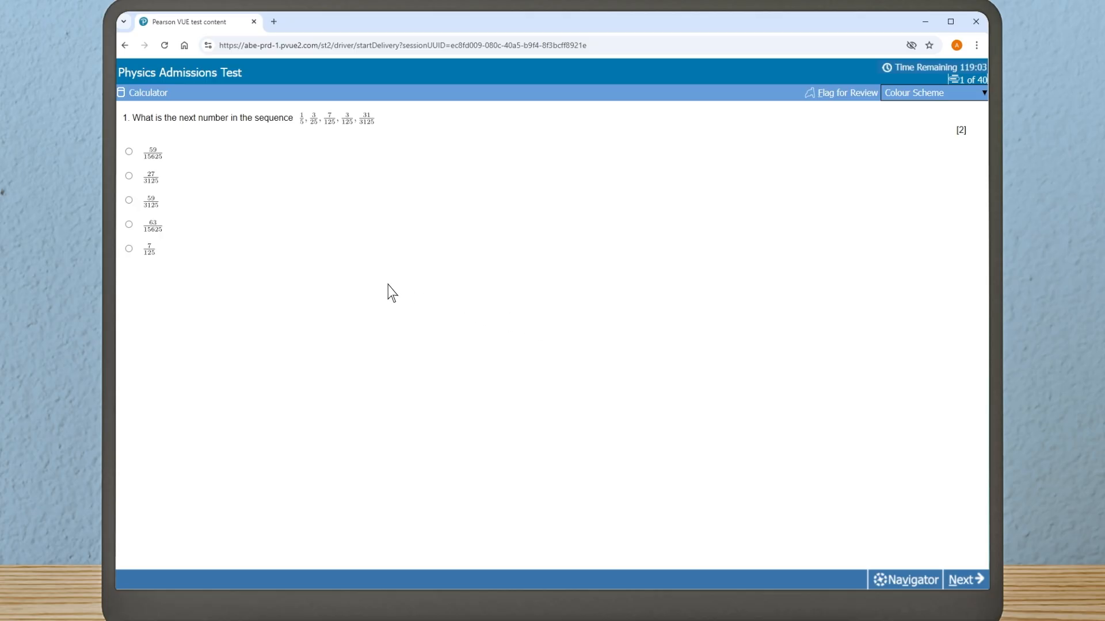
Answer question 1 with the fourth option and move forward and back through the questions
{"action": "left_click", "coordinate": [128, 224]}
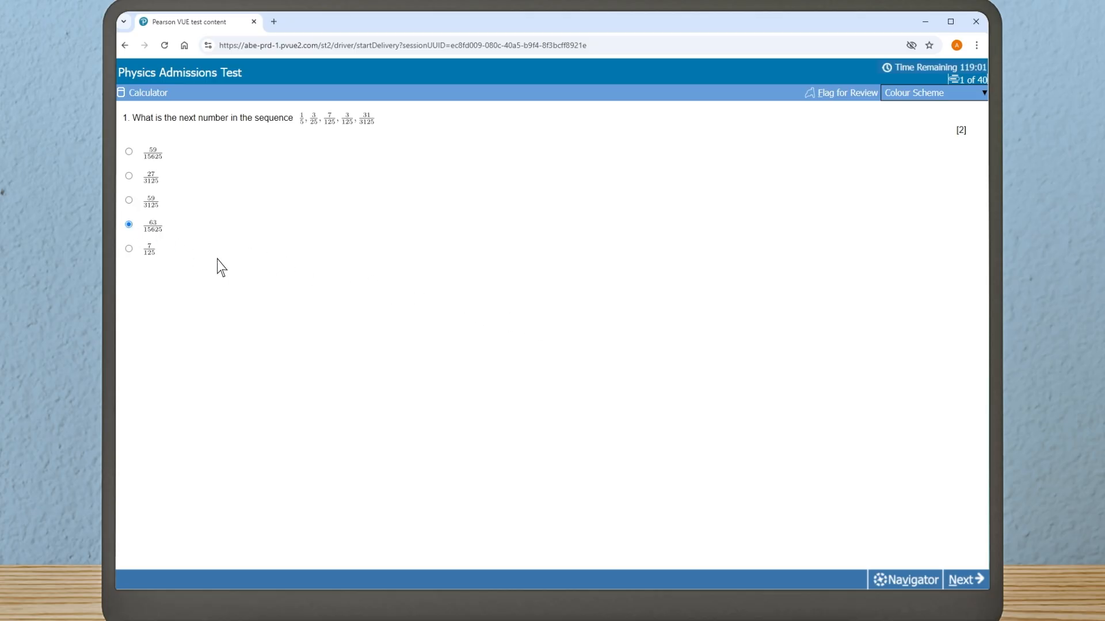
{"action": "left_click", "coordinate": [966, 579]}
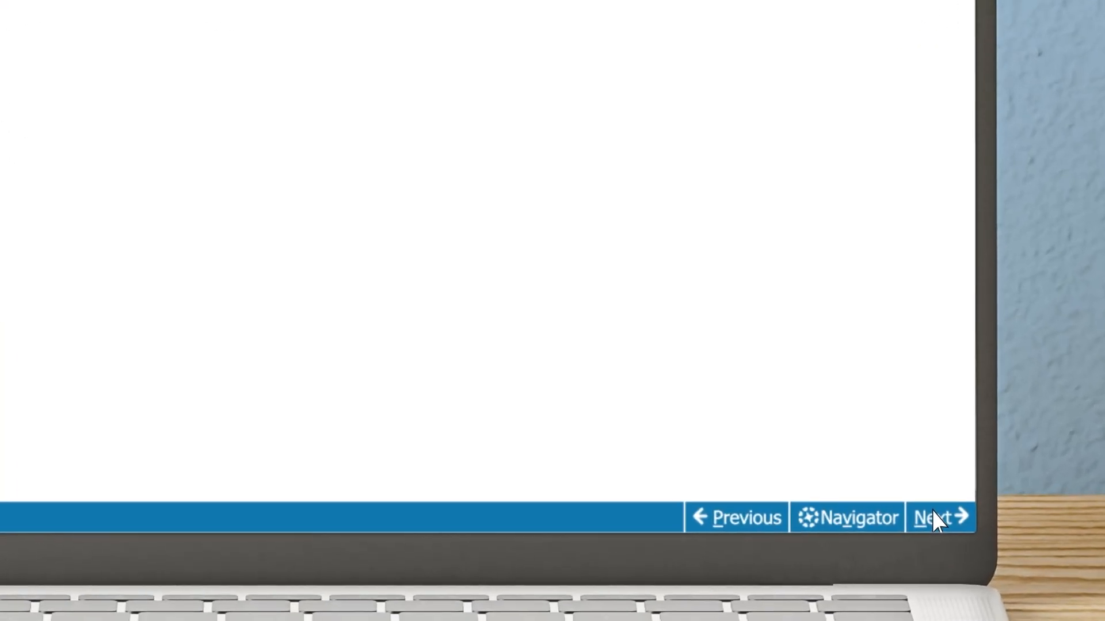
{"action": "left_click", "coordinate": [941, 517]}
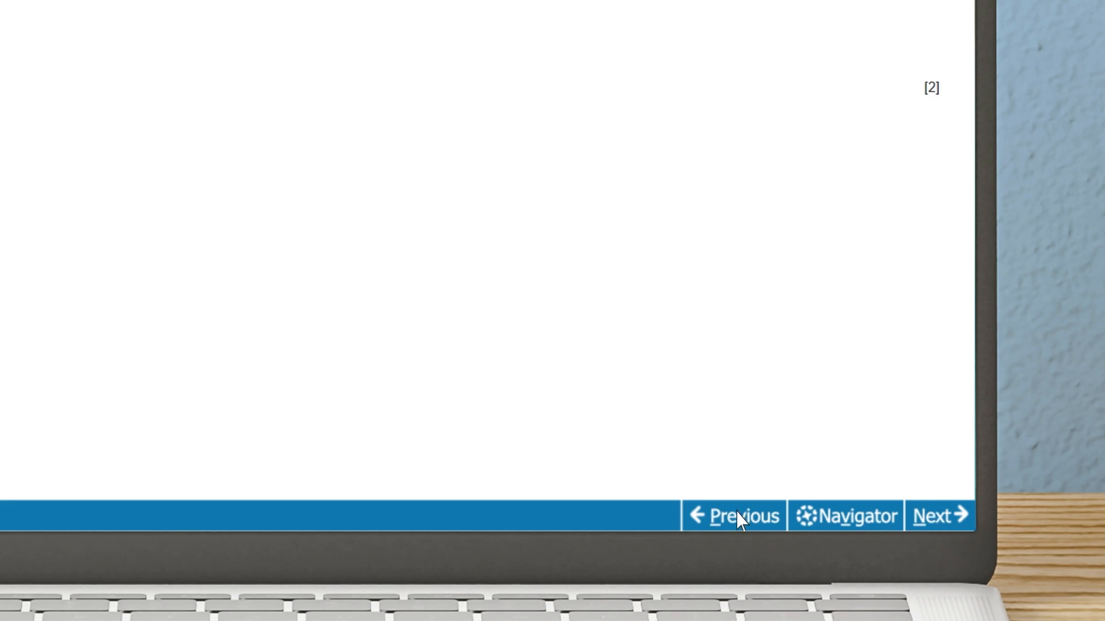
{"action": "left_click", "coordinate": [843, 516]}
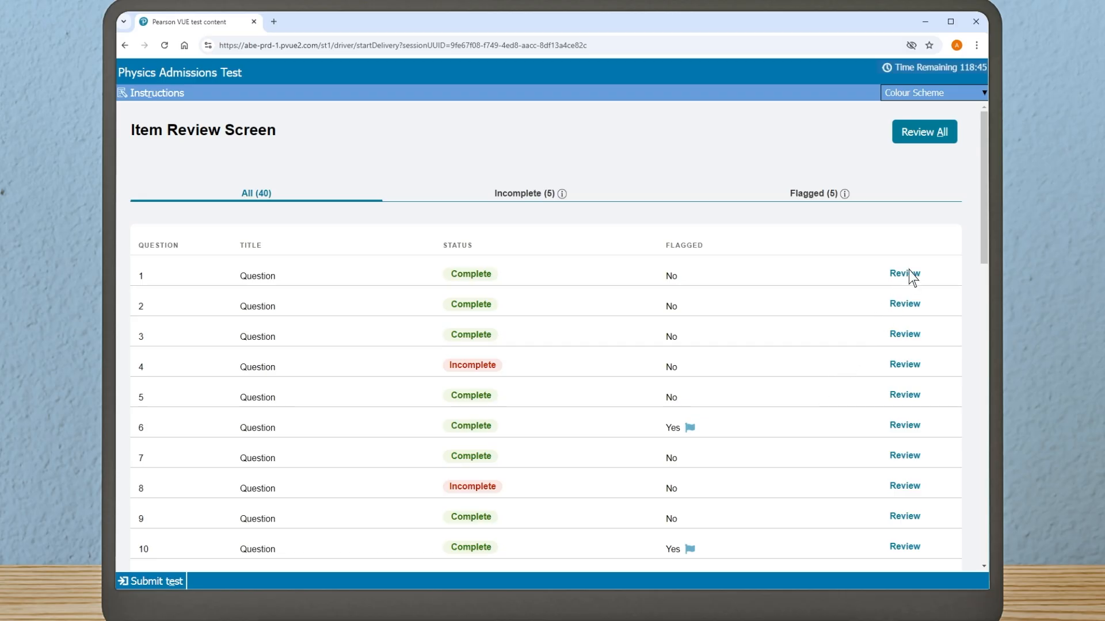
Reopen question 1 from the review screen and change its answer to the last option
{"action": "left_click", "coordinate": [904, 274]}
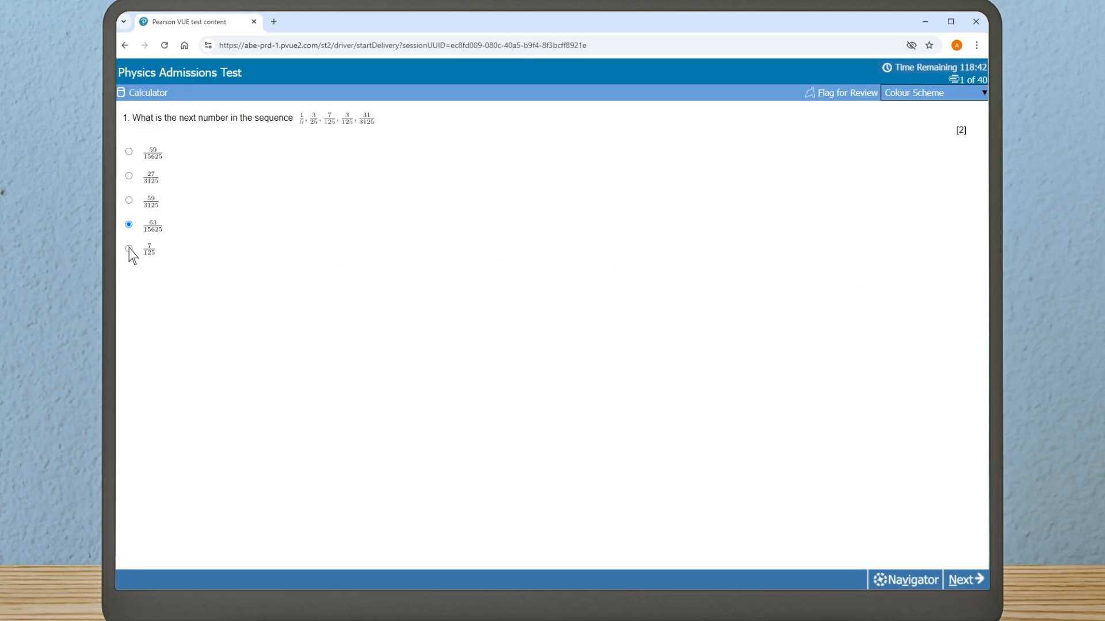
{"action": "left_click", "coordinate": [128, 250]}
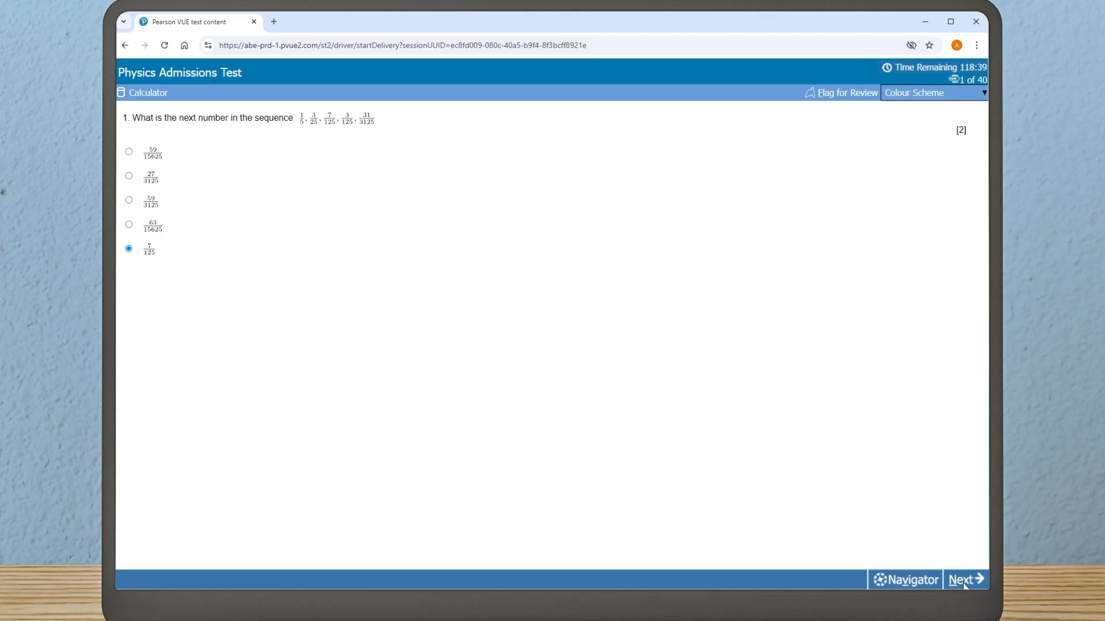
Step forward through questions 3, 4 and 5 back toward the Item Review Screen
{"action": "left_click", "coordinate": [964, 579]}
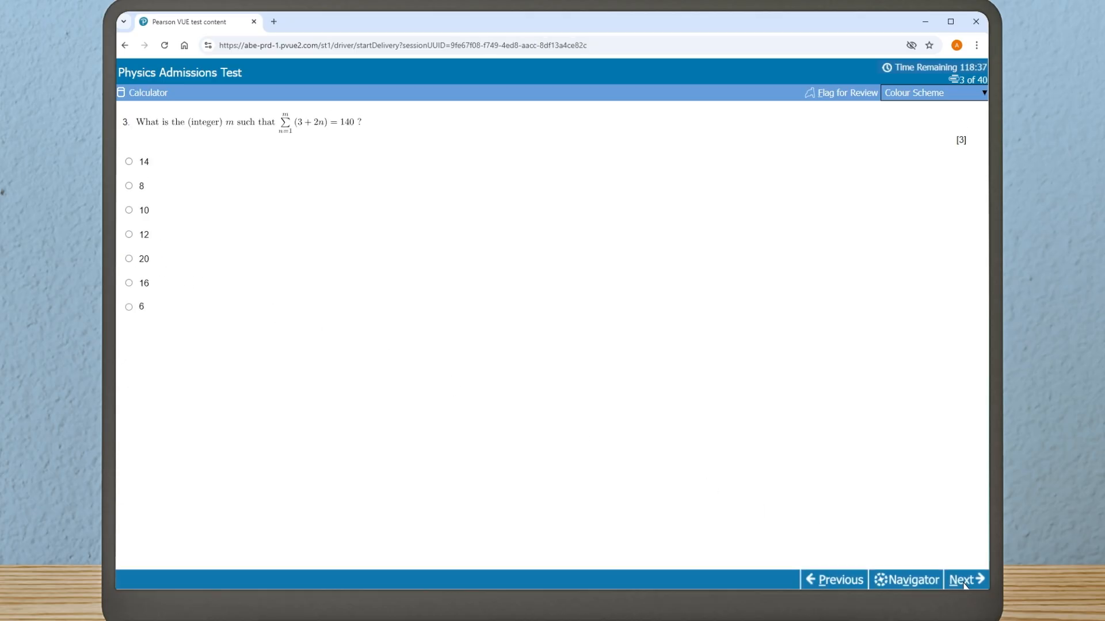
{"action": "left_click", "coordinate": [963, 580]}
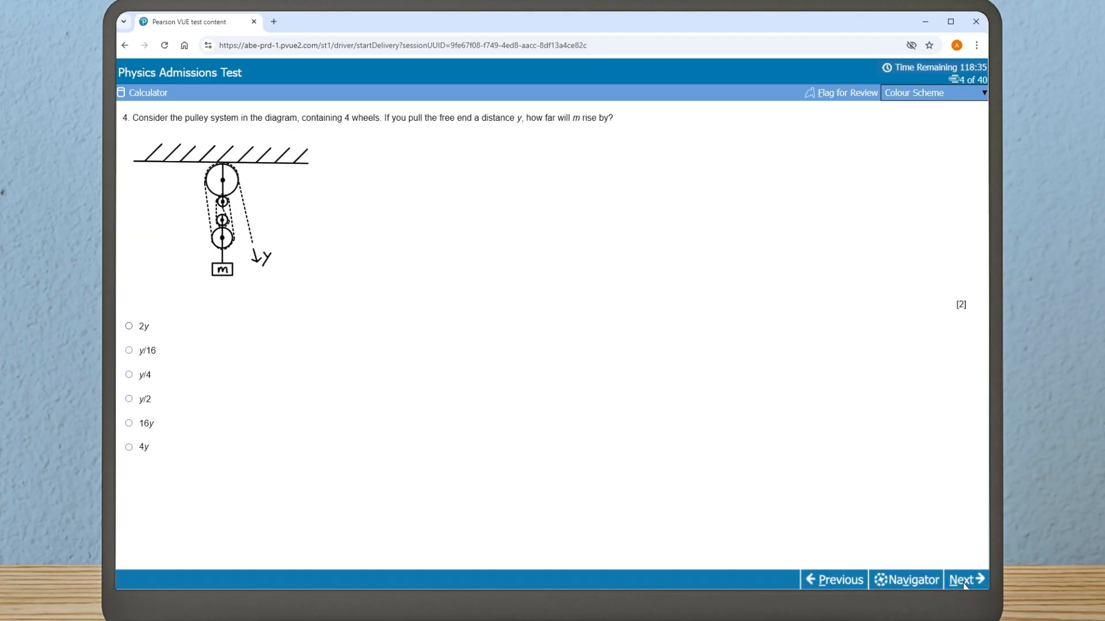
{"action": "left_click", "coordinate": [963, 580]}
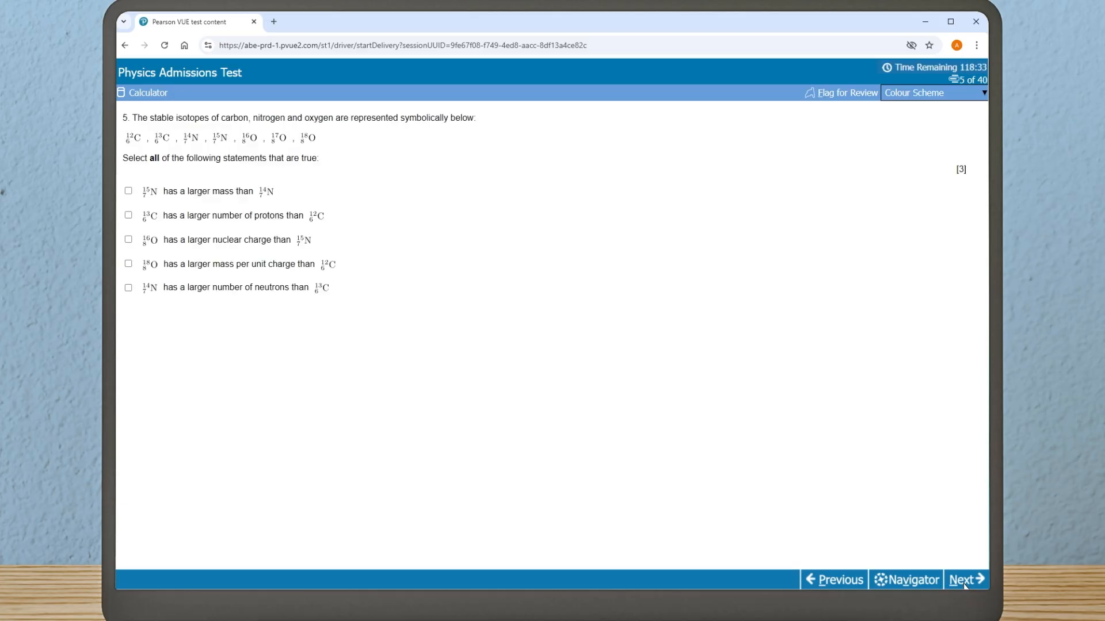
{"action": "left_click", "coordinate": [964, 579]}
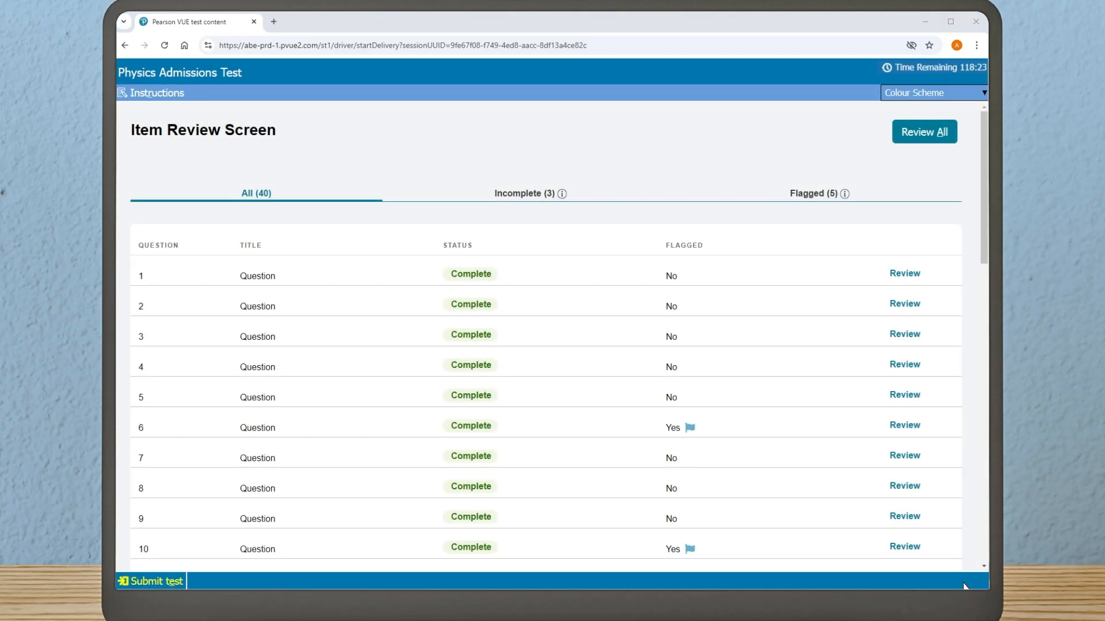
Reach question 33, dismiss the Unseen Content warning and scroll through the Earth-phase question
{"action": "left_click", "coordinate": [904, 425]}
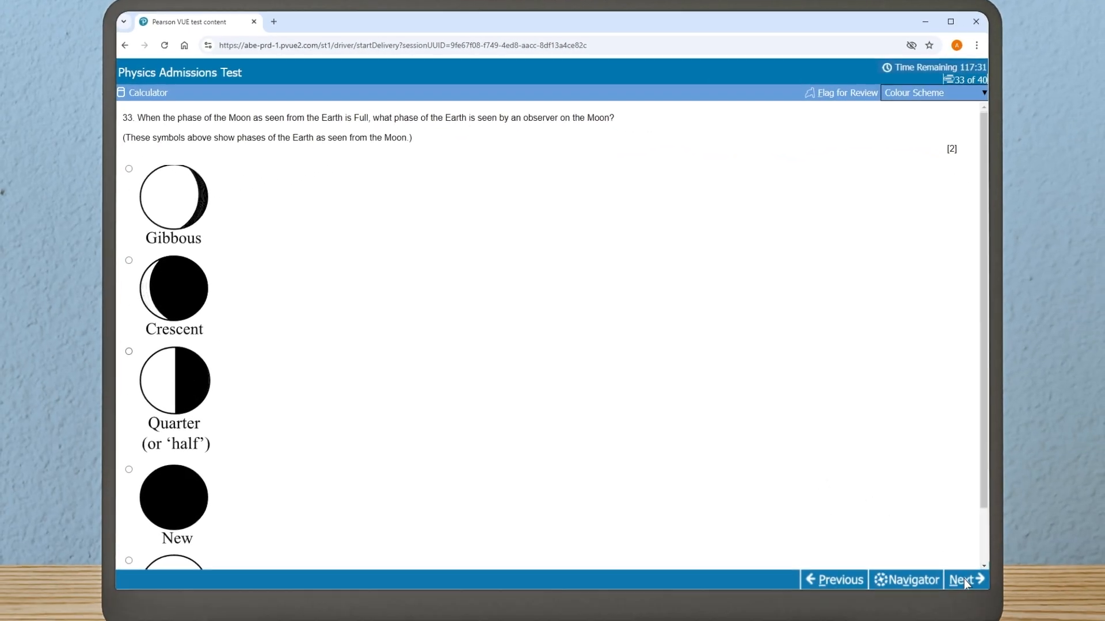
{"action": "left_click", "coordinate": [962, 580]}
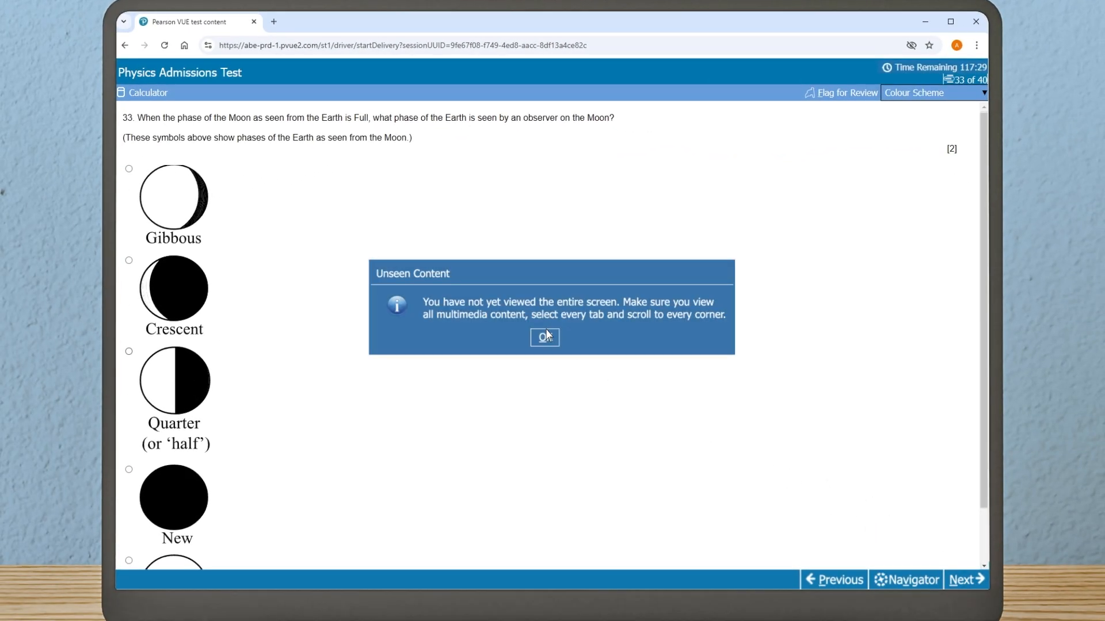
{"action": "left_click", "coordinate": [544, 337]}
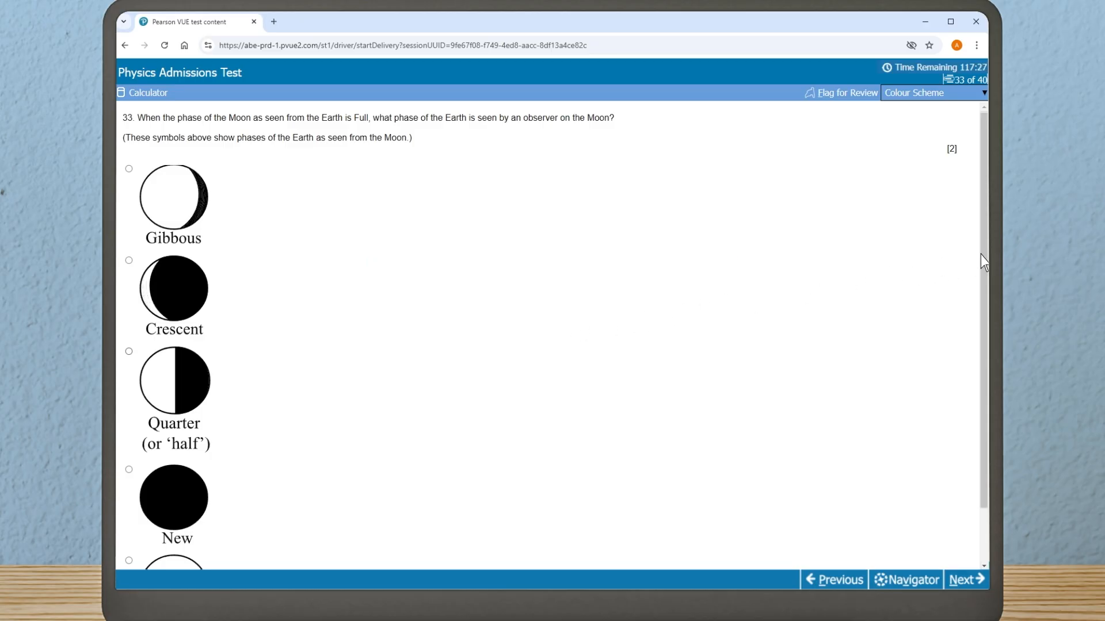
{"action": "scroll", "scroll_direction": "down", "scroll_amount": 3}
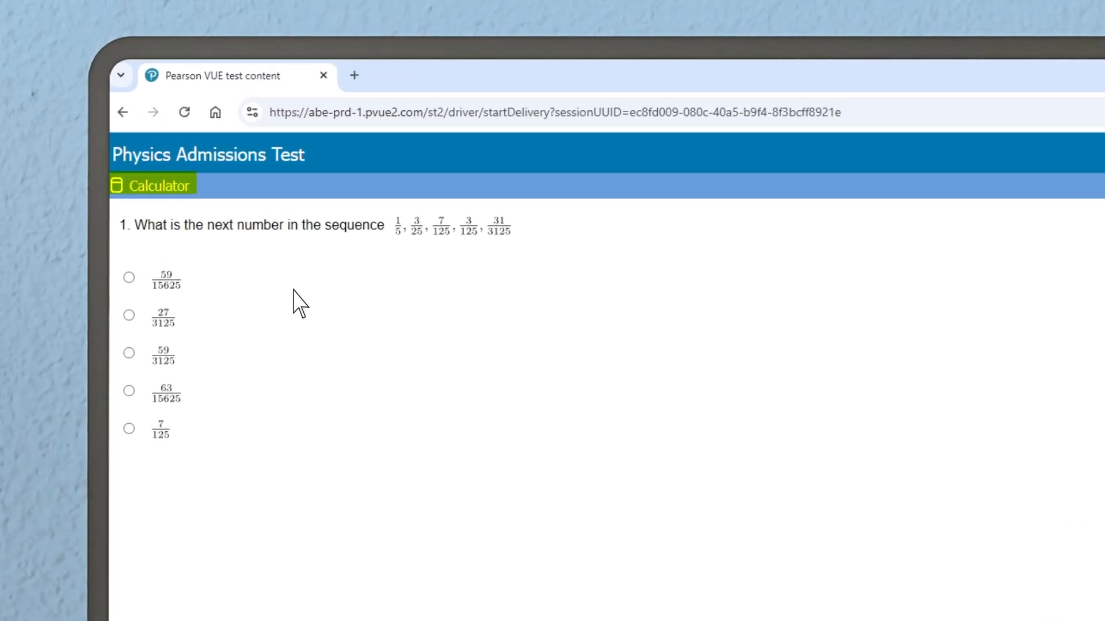
{"action": "mouse_move", "coordinate": [159, 185]}
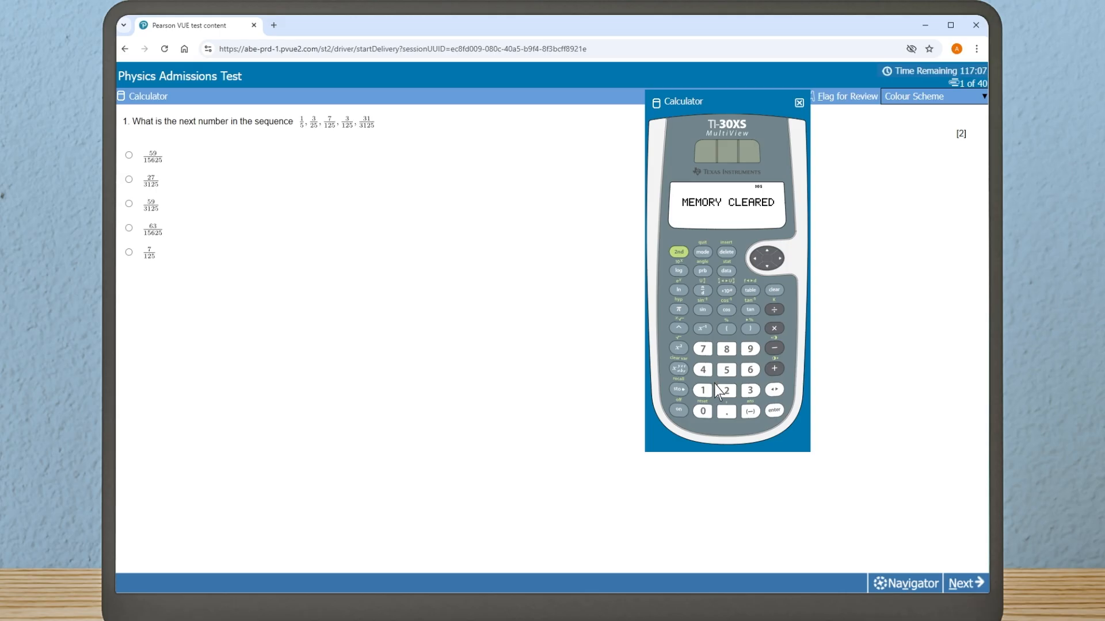
{"action": "mouse_move", "coordinate": [799, 103]}
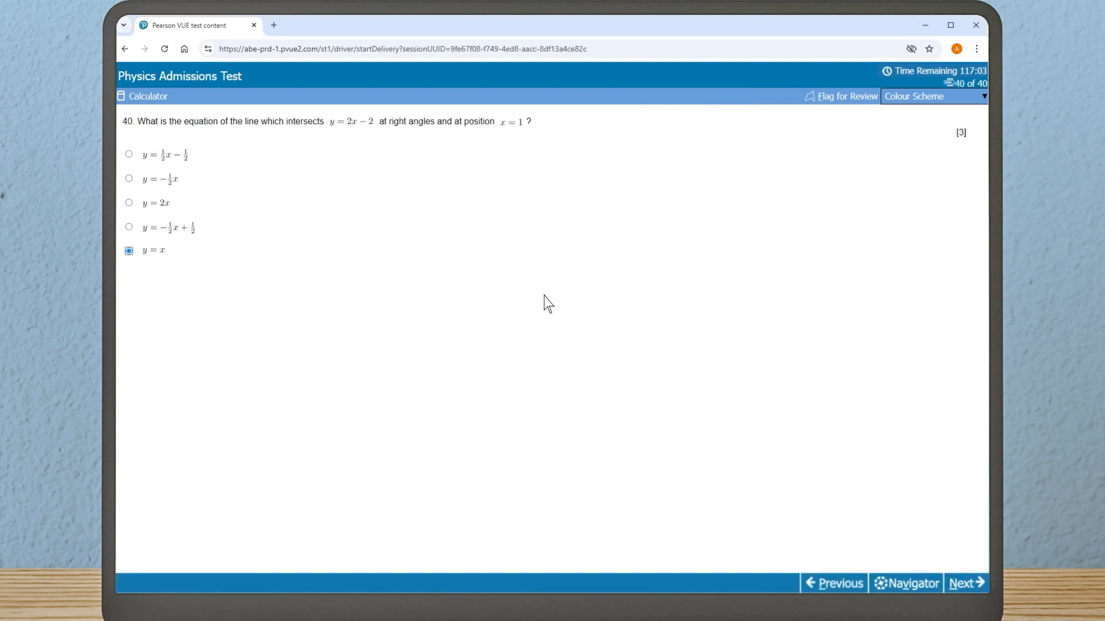
{"action": "mouse_move", "coordinate": [863, 515]}
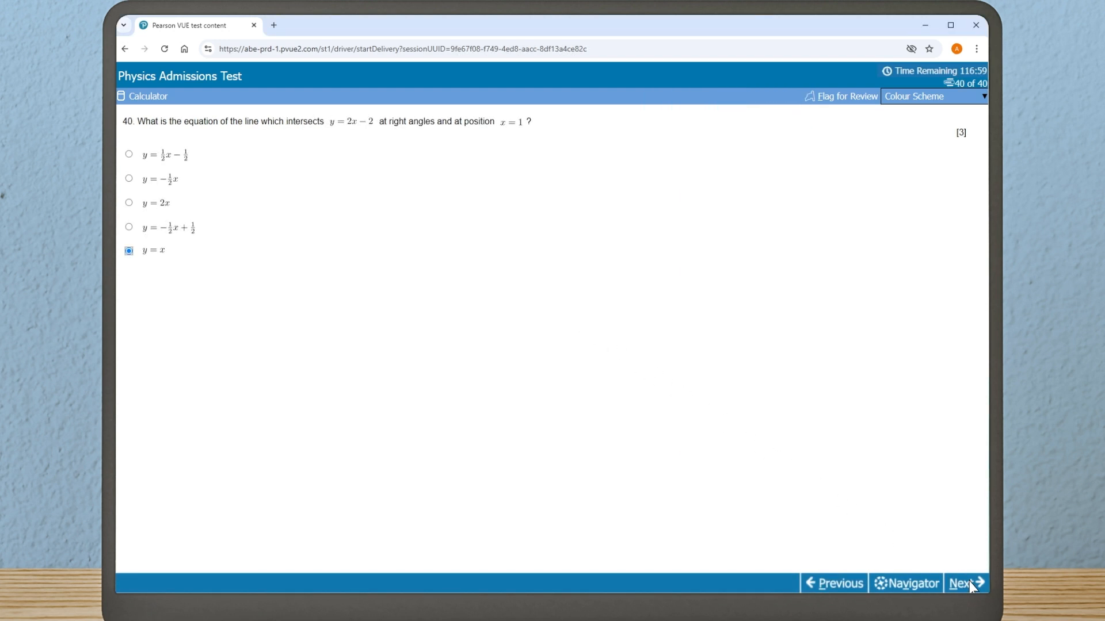
Move past question 40 with y = x selected to the Item Review Screen
{"action": "left_click", "coordinate": [962, 584]}
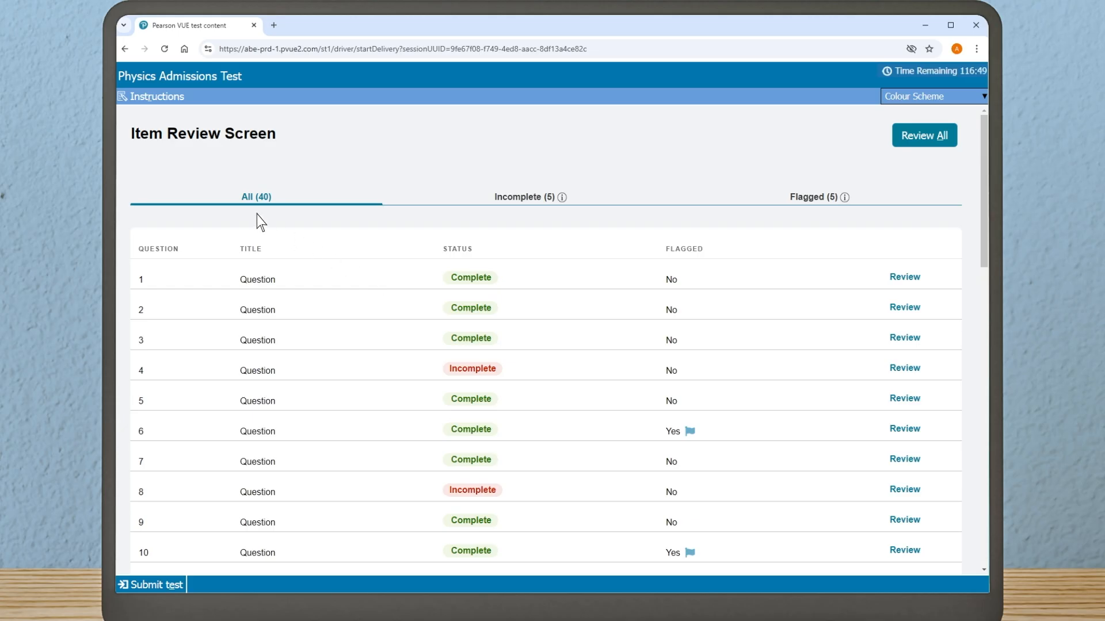
{"action": "mouse_move", "coordinate": [455, 206]}
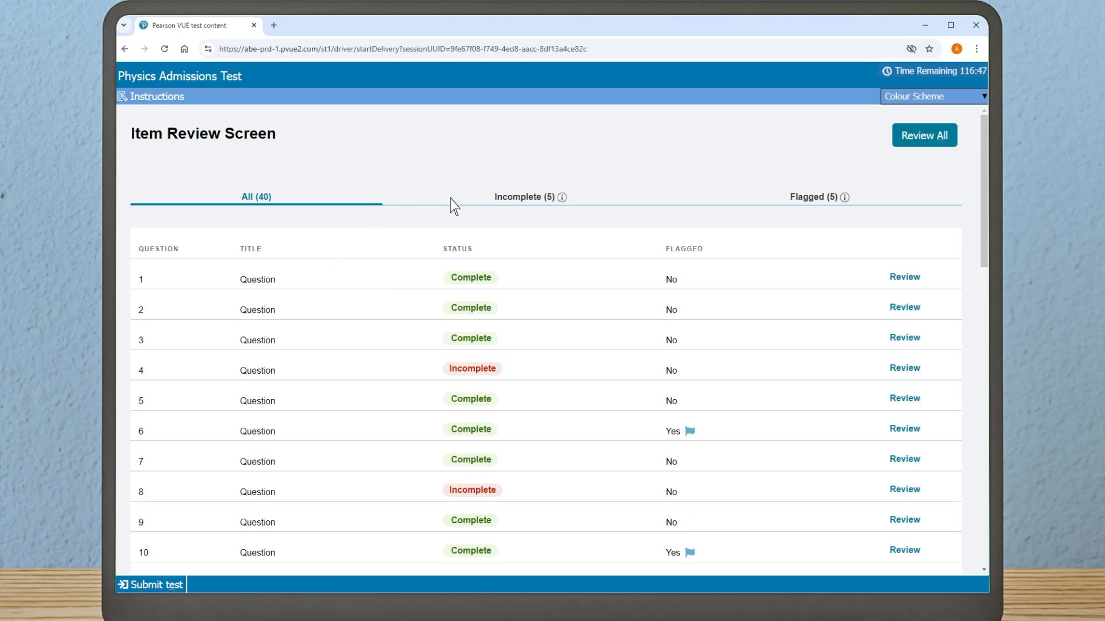
{"action": "mouse_move", "coordinate": [532, 201]}
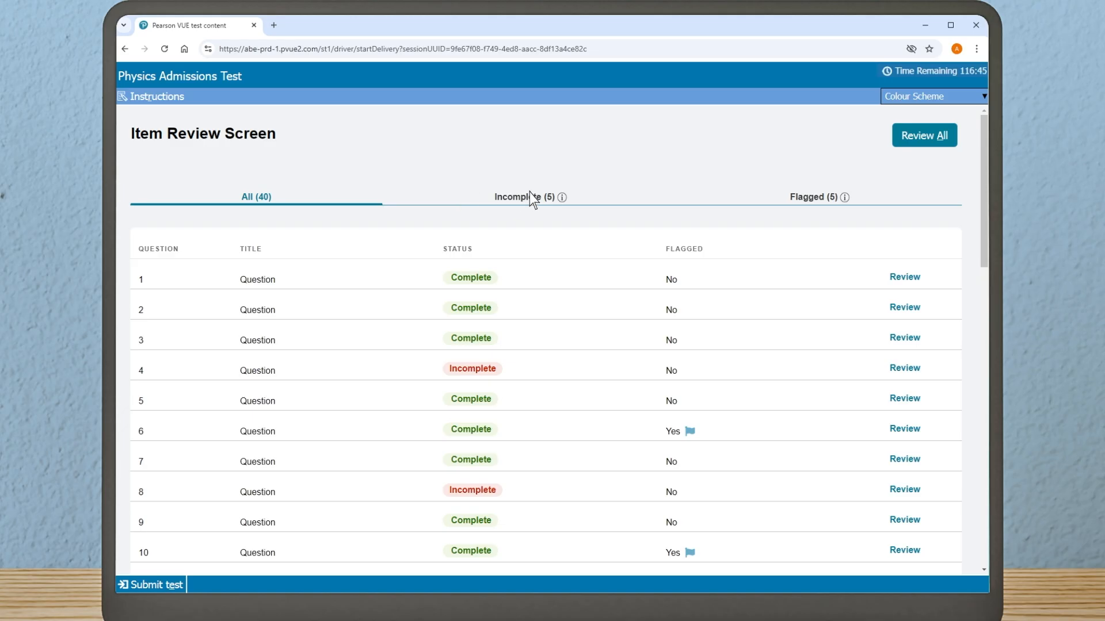
Filter the review screen to incomplete then flagged questions and reopen flagged question 6
{"action": "left_click", "coordinate": [525, 197]}
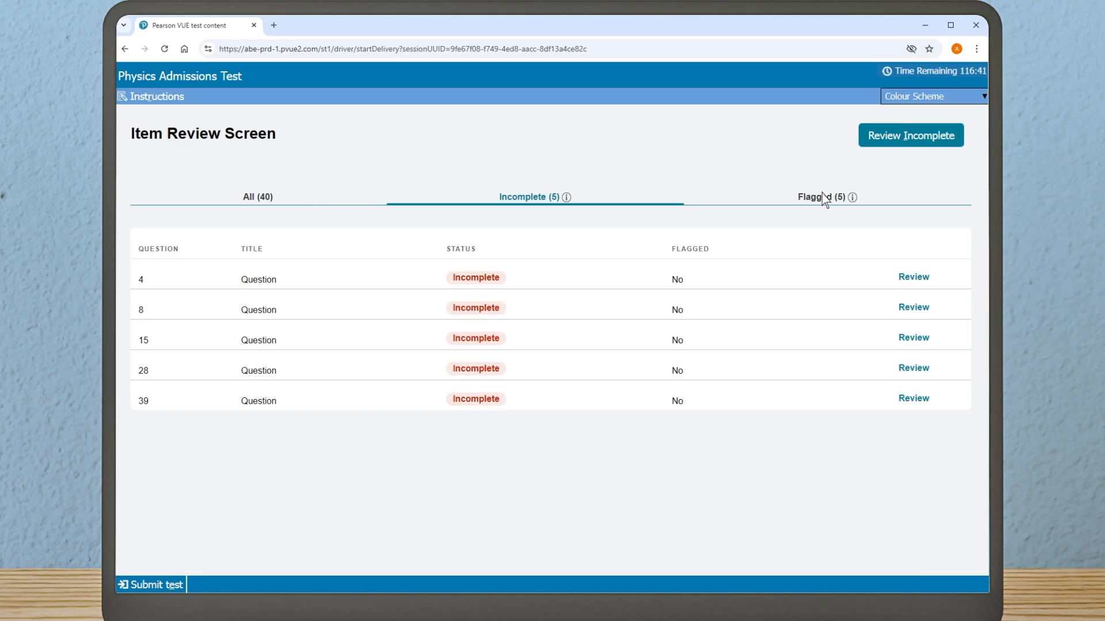
{"action": "left_click", "coordinate": [821, 197]}
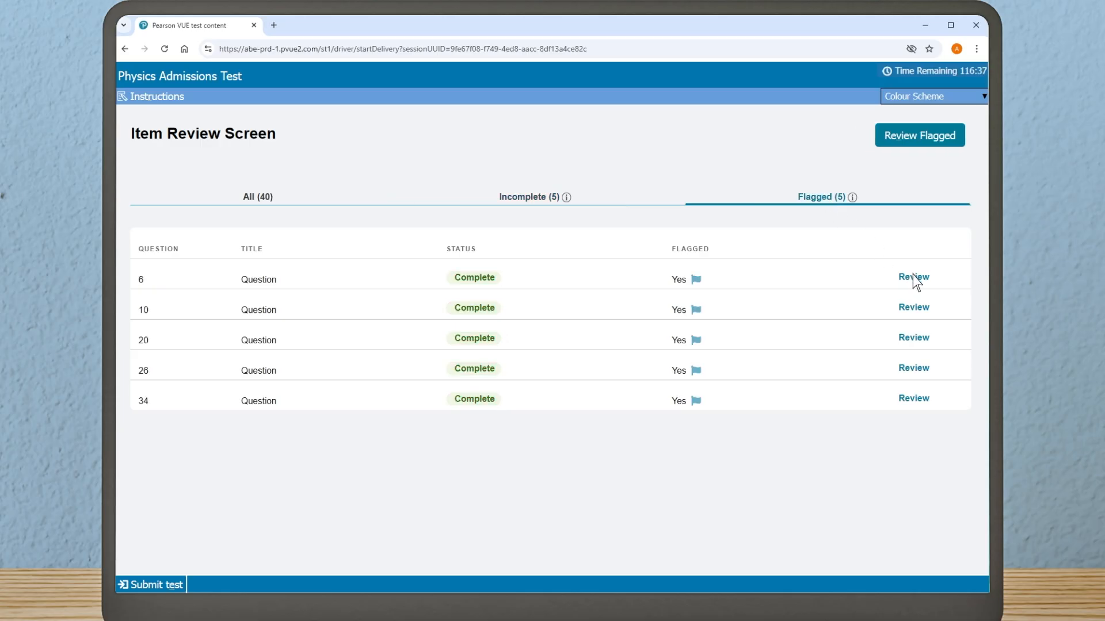
{"action": "left_click", "coordinate": [913, 276]}
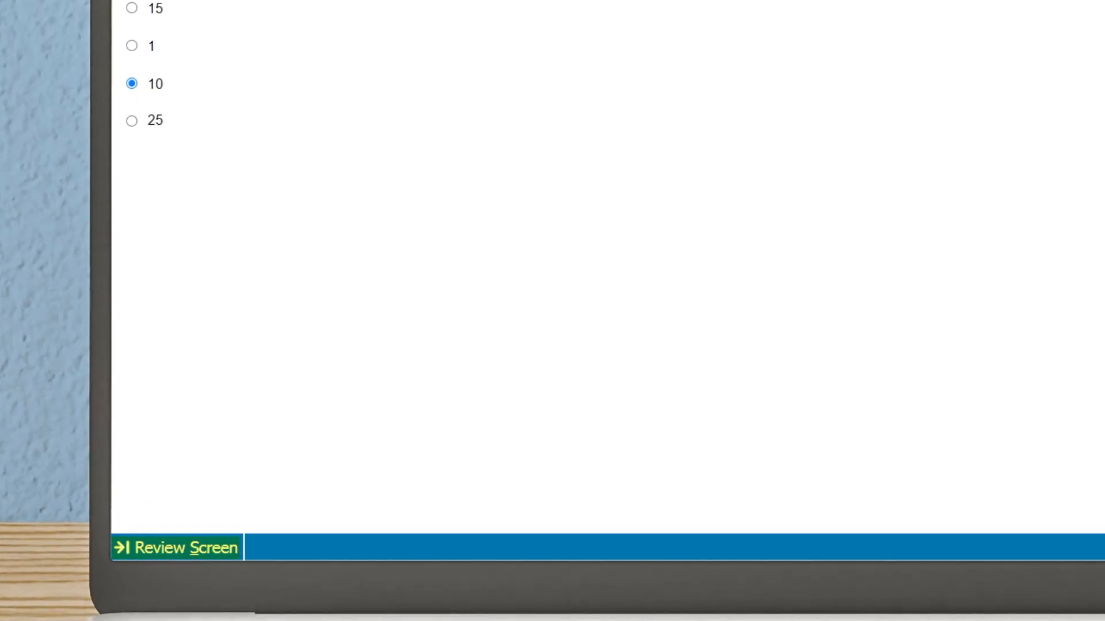
Return to the Item Review Screen, leading to the submit-answers confirmation with 3 incomplete
{"action": "left_click", "coordinate": [909, 584]}
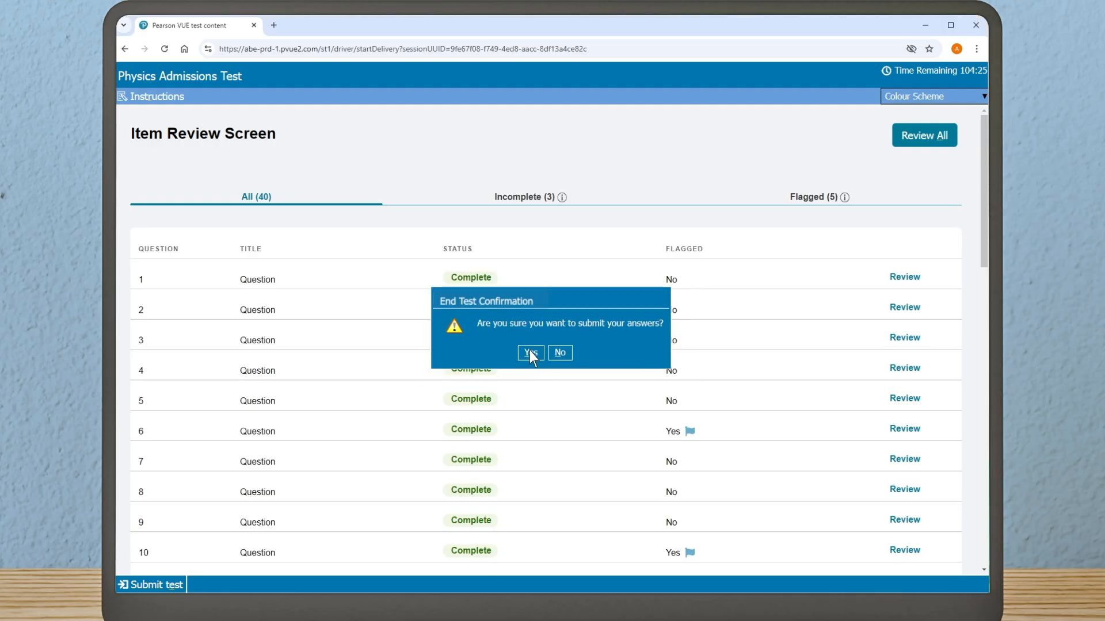
Submit the answers, end the sample test from the Oxford completion page and confirm
{"action": "left_click", "coordinate": [529, 353]}
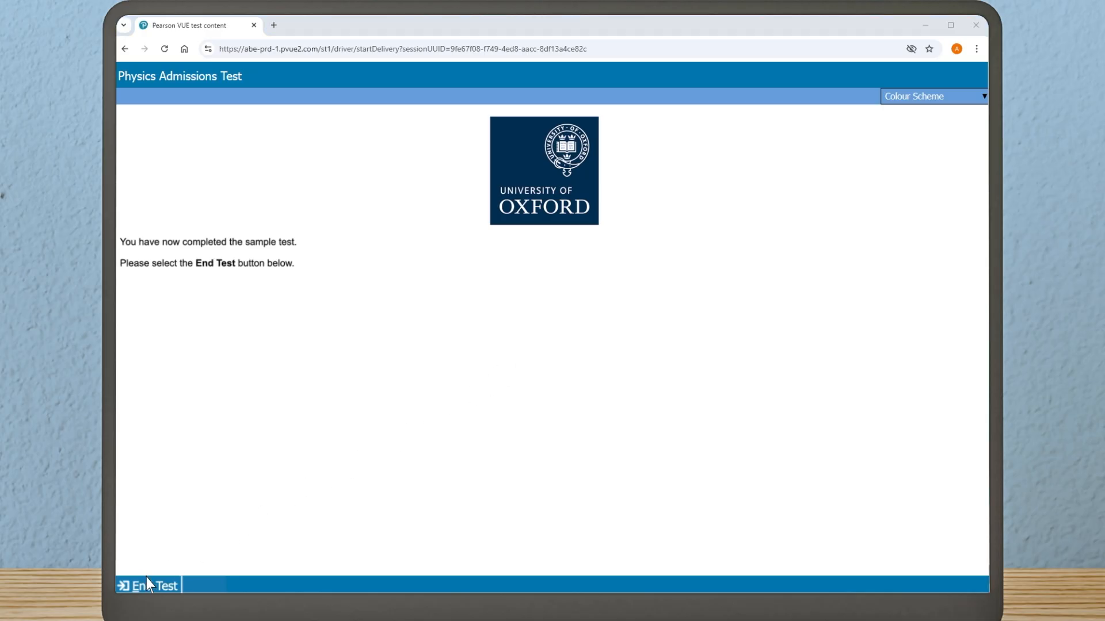
{"action": "left_click", "coordinate": [149, 586]}
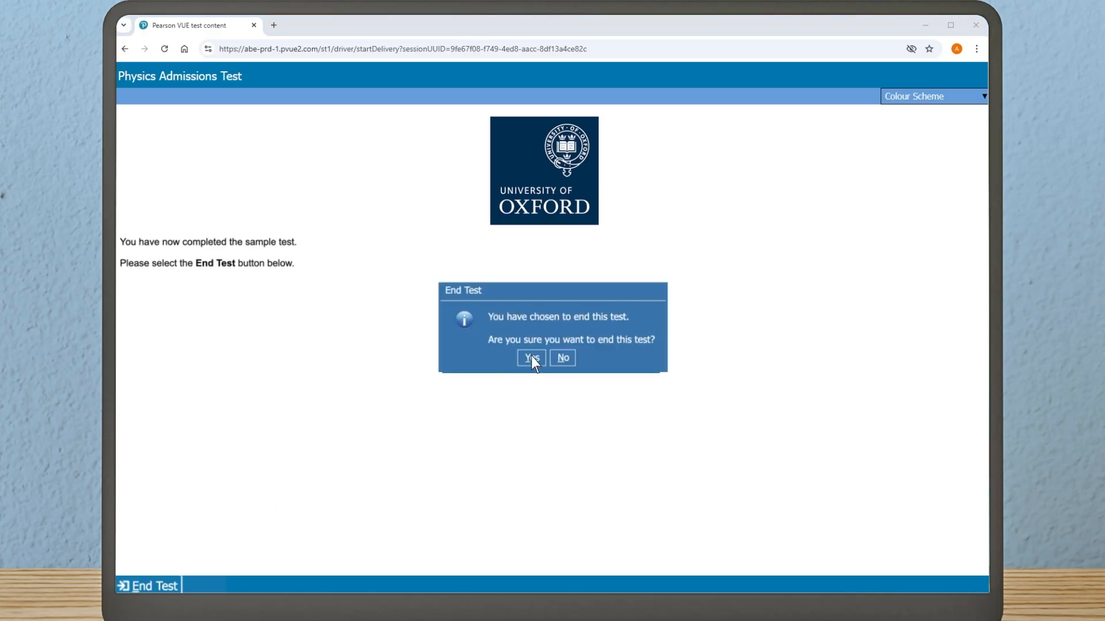
{"action": "left_click", "coordinate": [529, 358]}
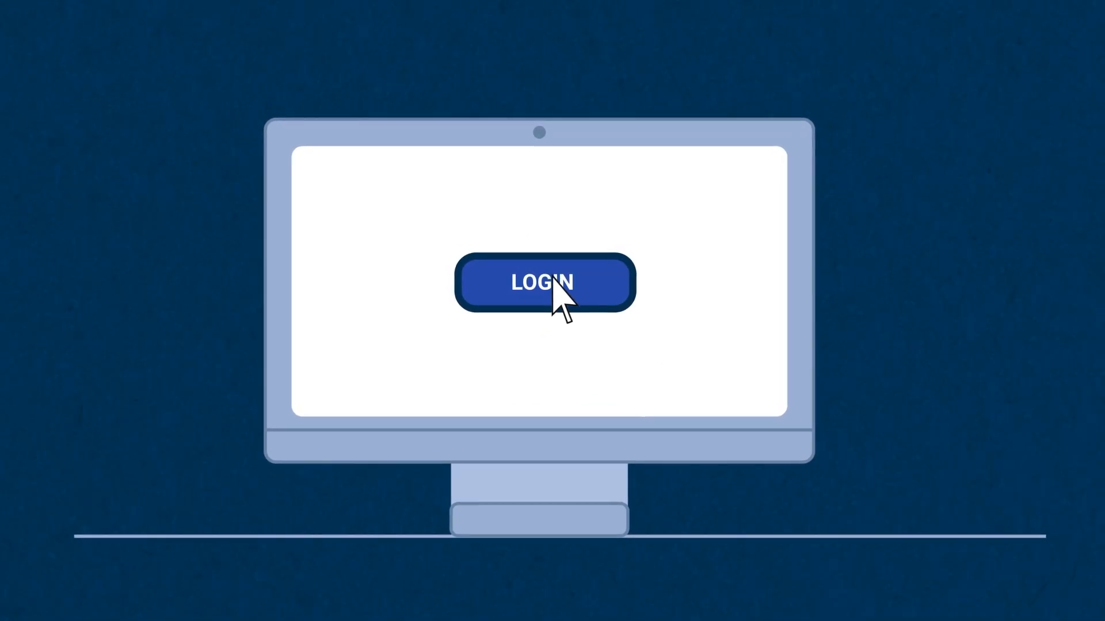
{"action": "left_click", "coordinate": [542, 281]}
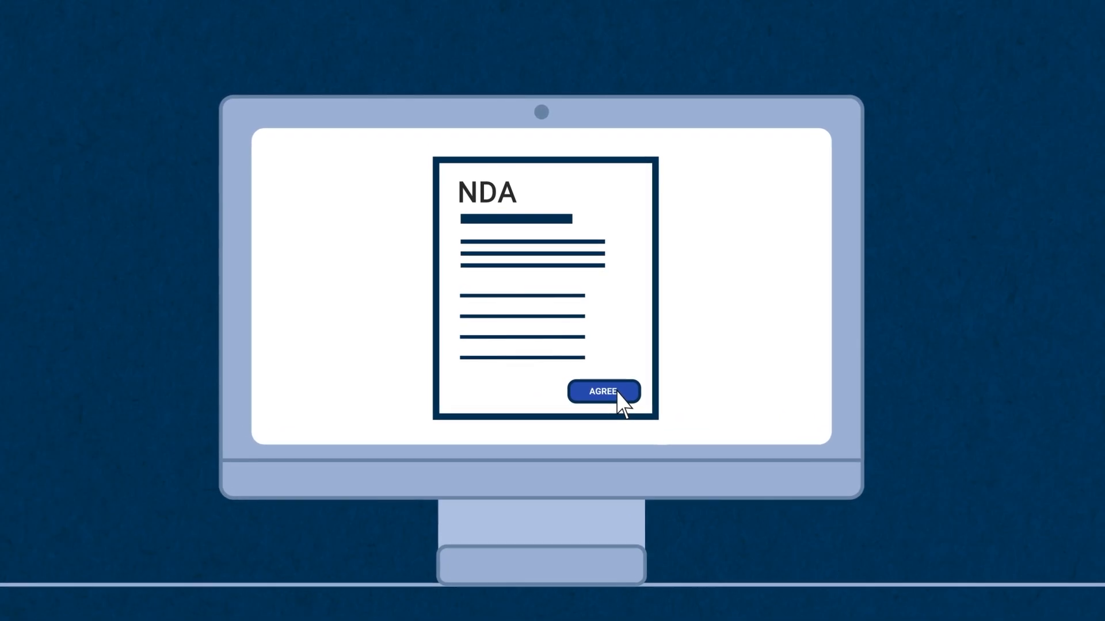
{"action": "left_click", "coordinate": [603, 391]}
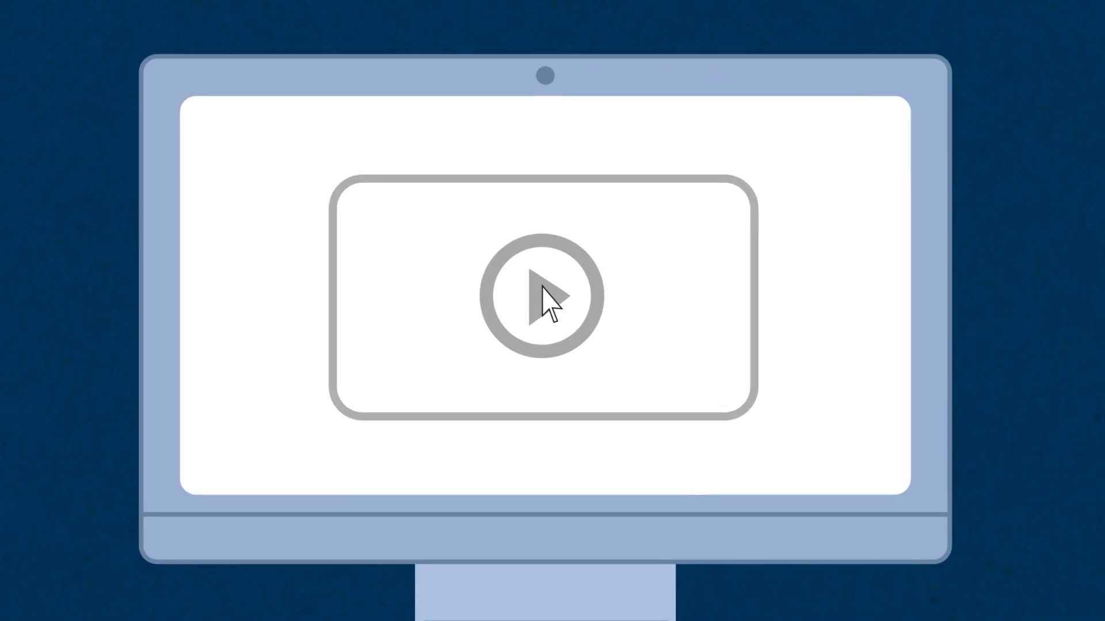
{"action": "left_click", "coordinate": [542, 295]}
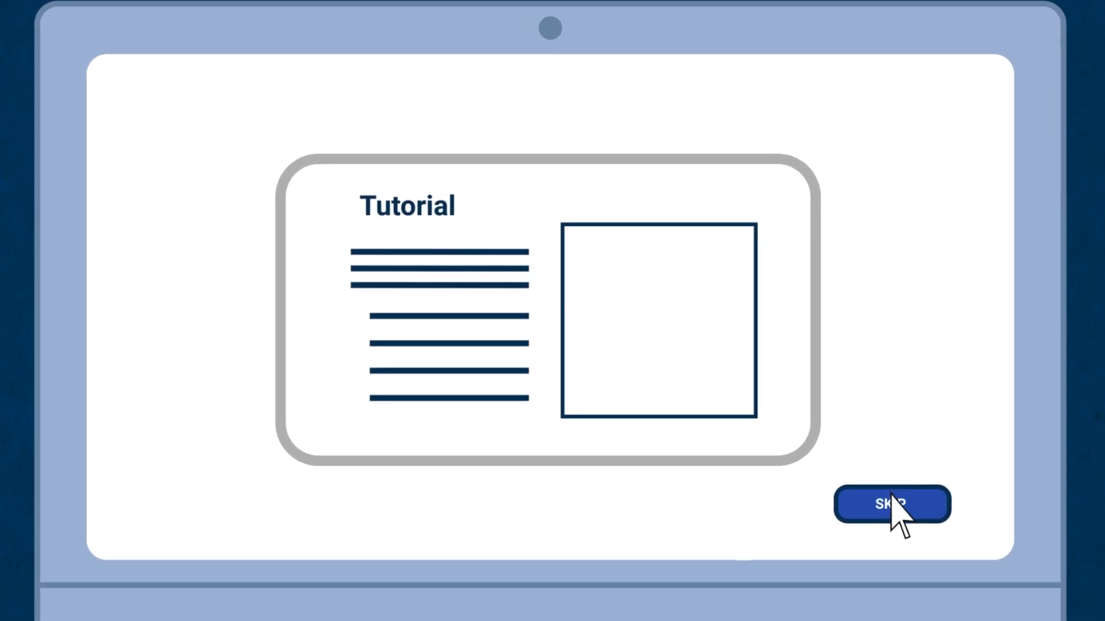
{"action": "left_click", "coordinate": [891, 504]}
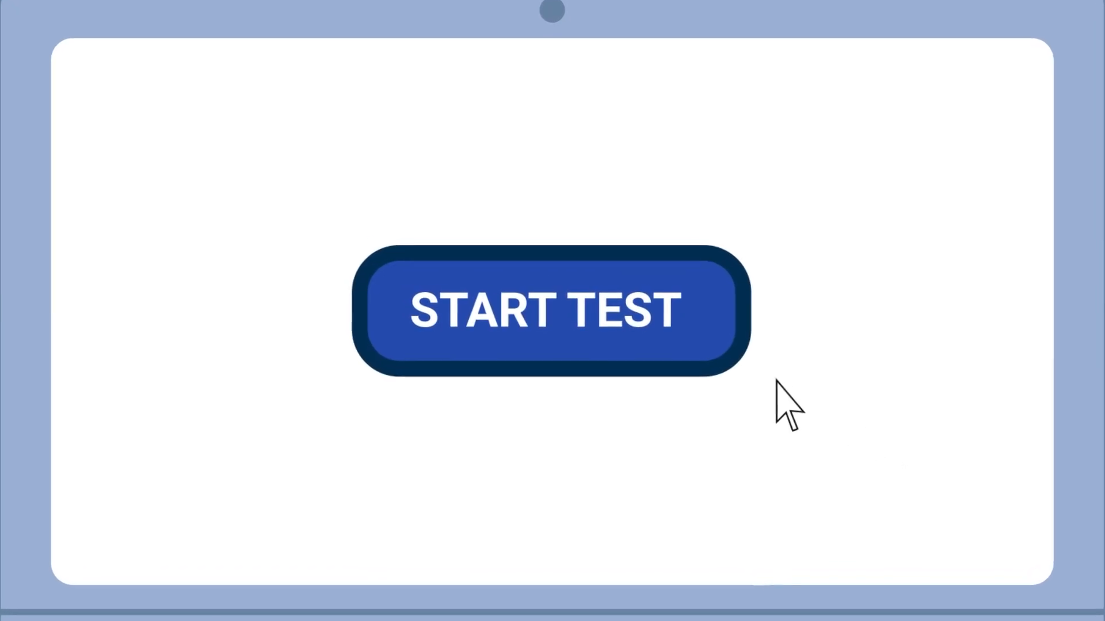
{"action": "left_click", "coordinate": [550, 310]}
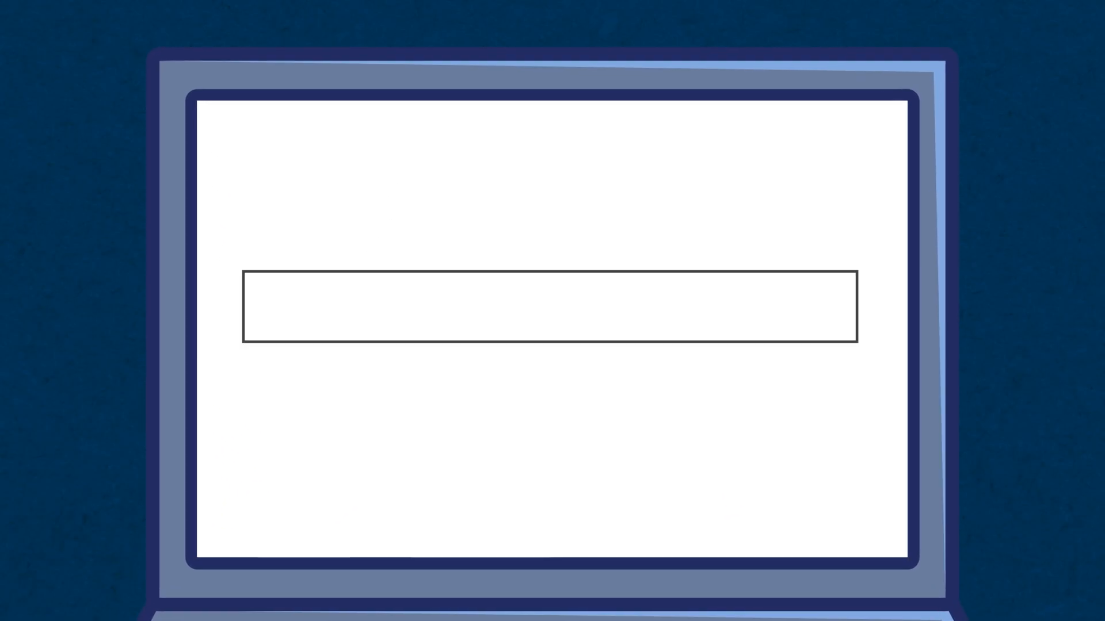
{"action": "type", "text": "WWW.OX."}
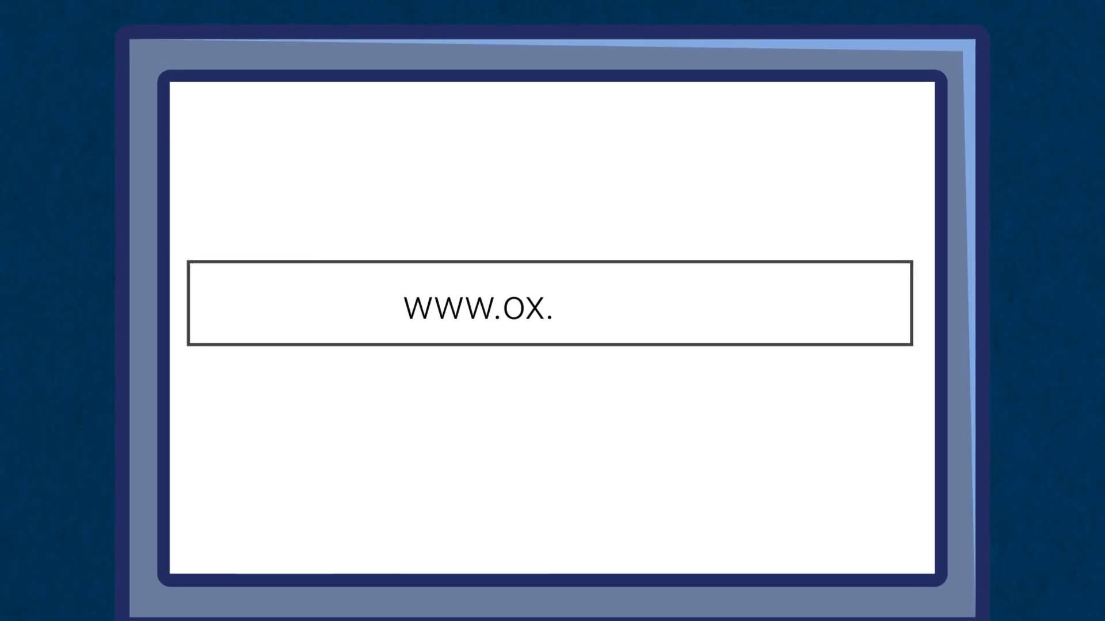